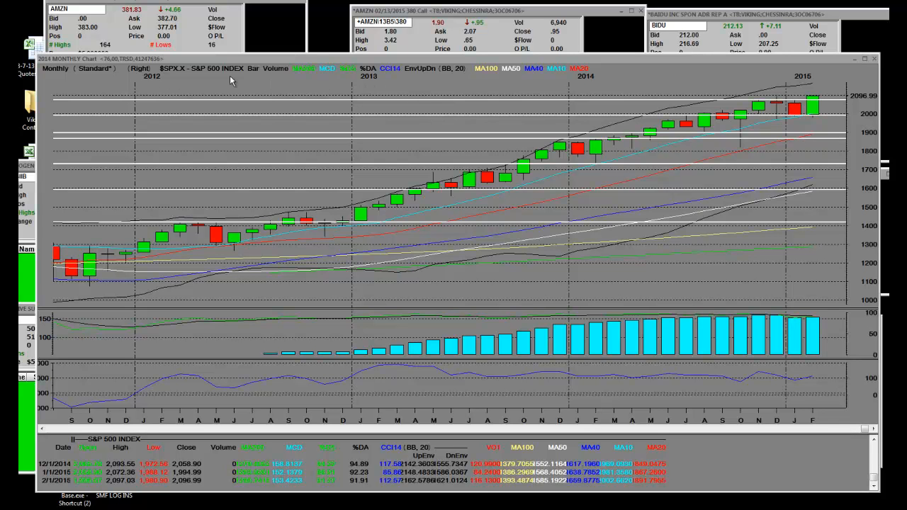
mouse_move(266, 133)
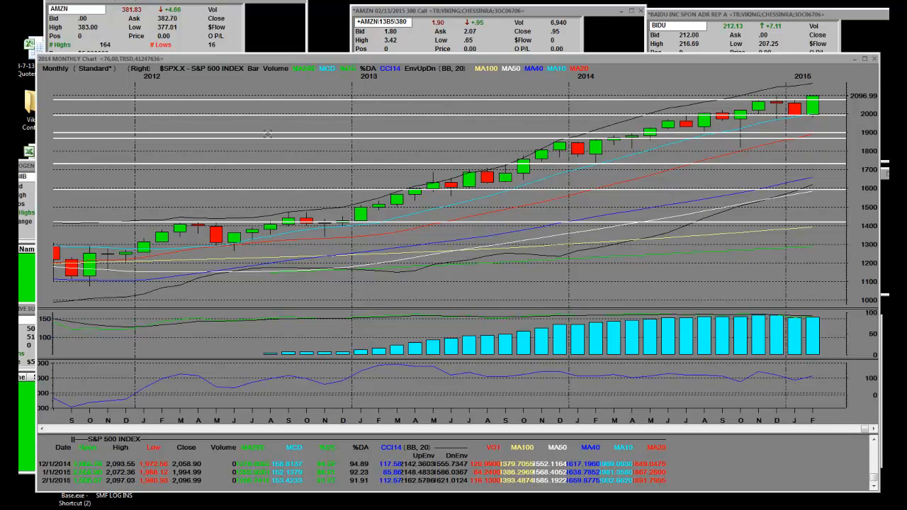
mouse_move(825, 107)
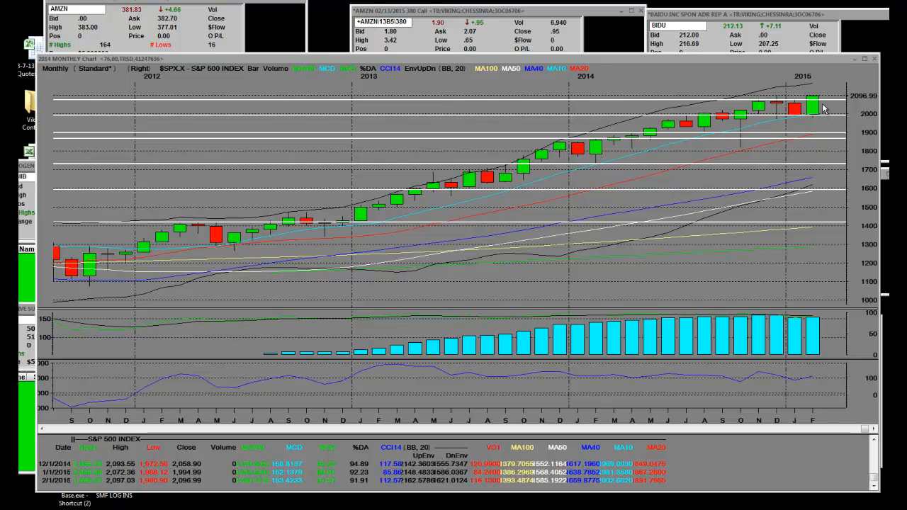
mouse_move(814, 122)
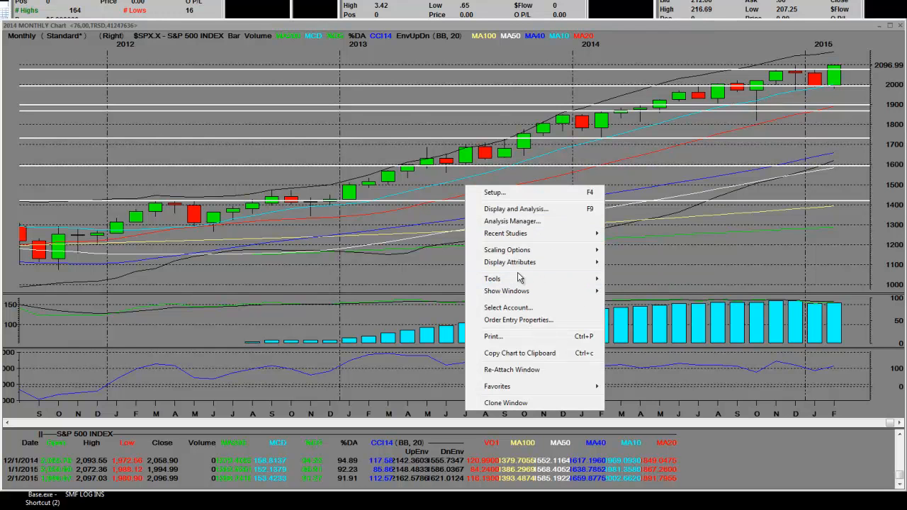
mouse_move(492, 278)
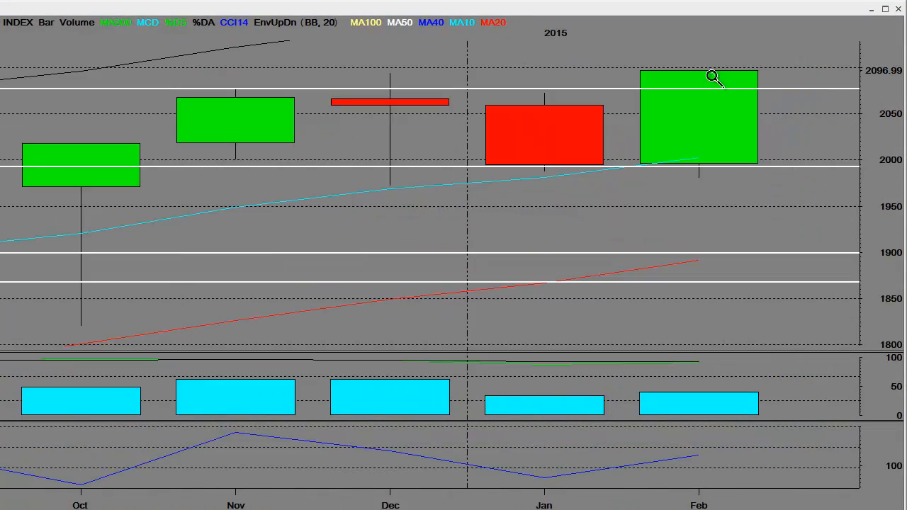
mouse_move(398, 54)
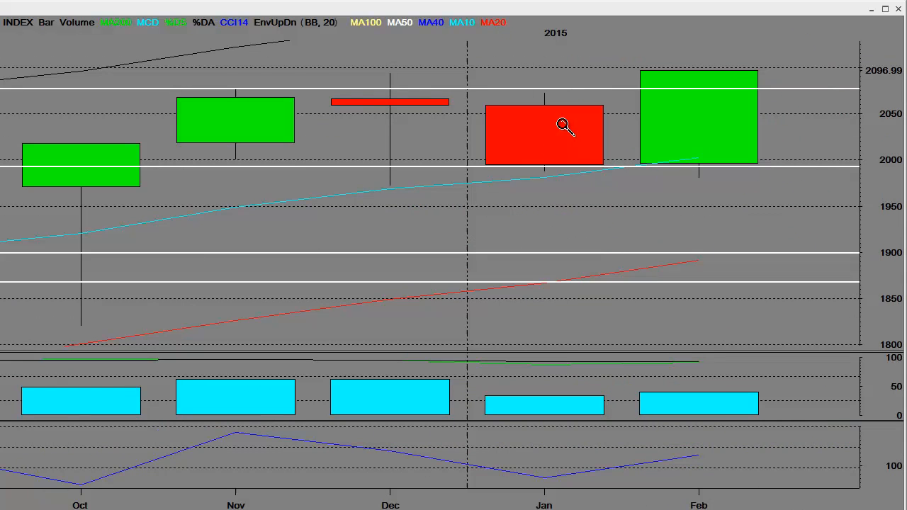
Step: Zoom the S&P 500 monthly chart in to show only the last six bars, September to February
right_click(565, 126)
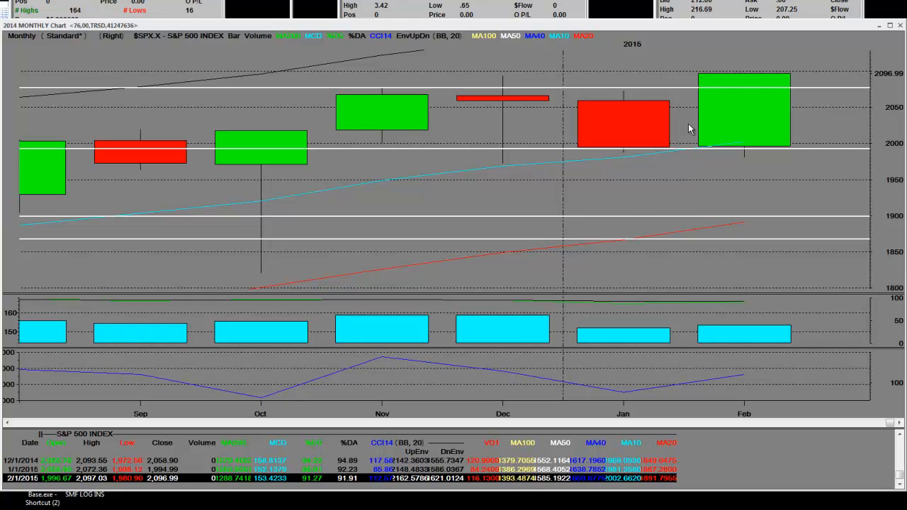
mouse_move(548, 176)
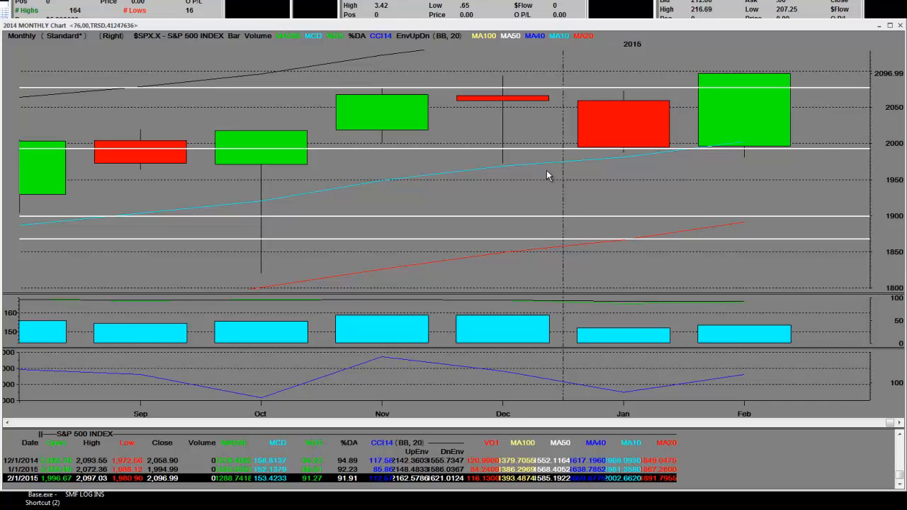
mouse_move(374, 189)
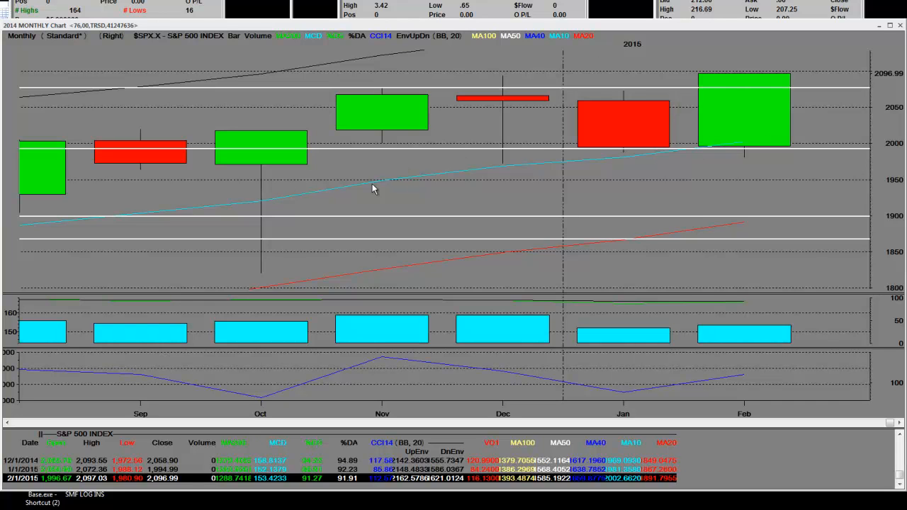
mouse_move(720, 149)
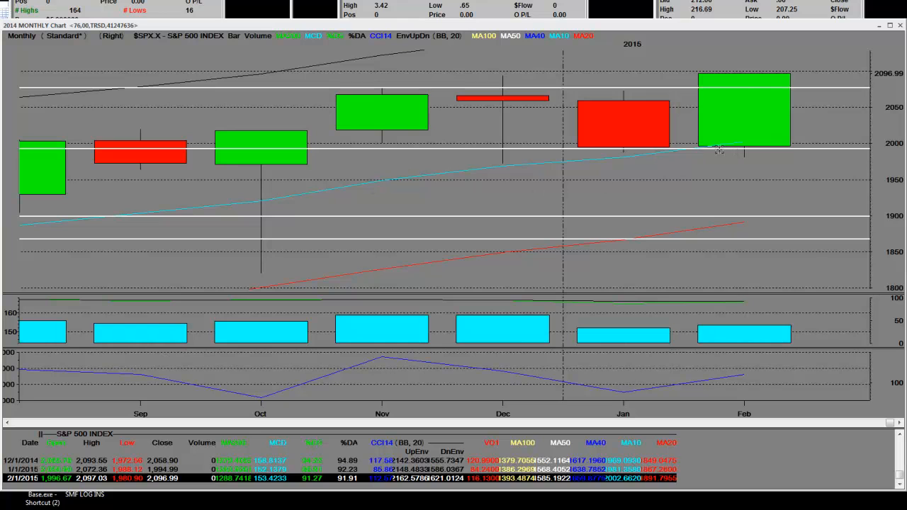
mouse_move(745, 99)
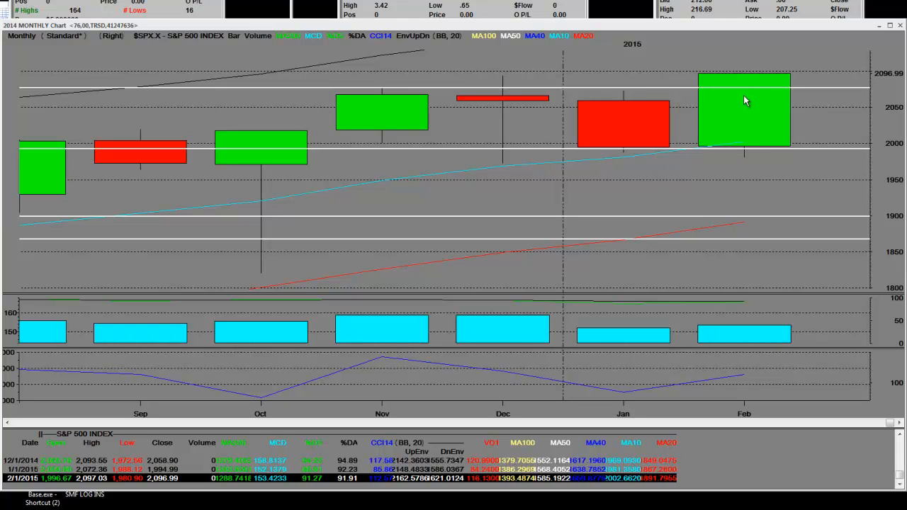
mouse_move(625, 126)
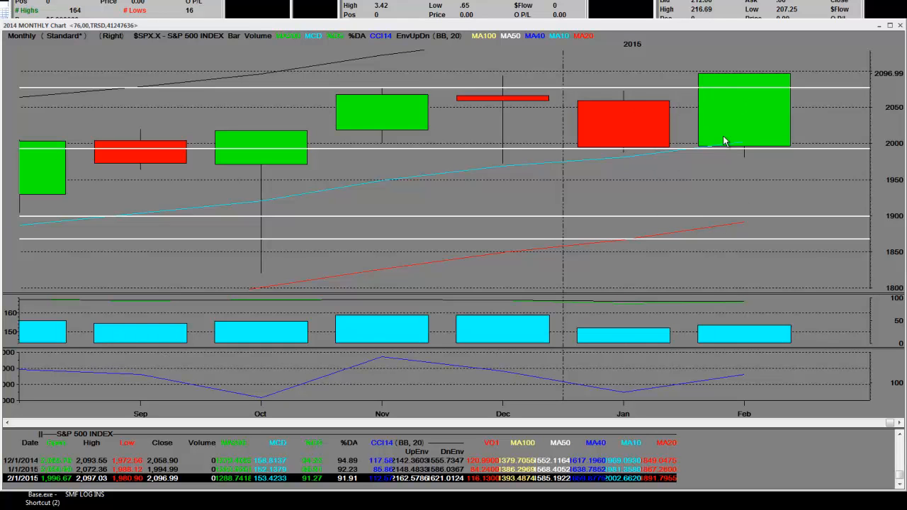
mouse_move(757, 169)
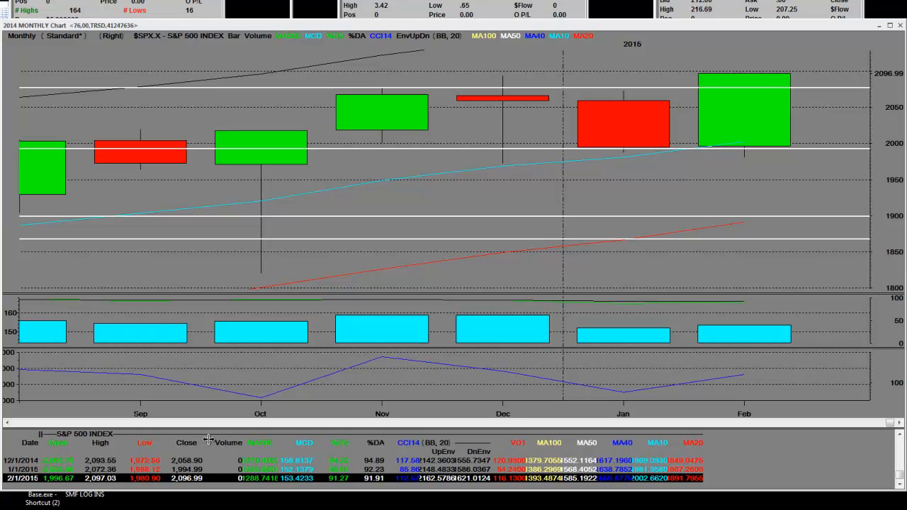
mouse_move(574, 238)
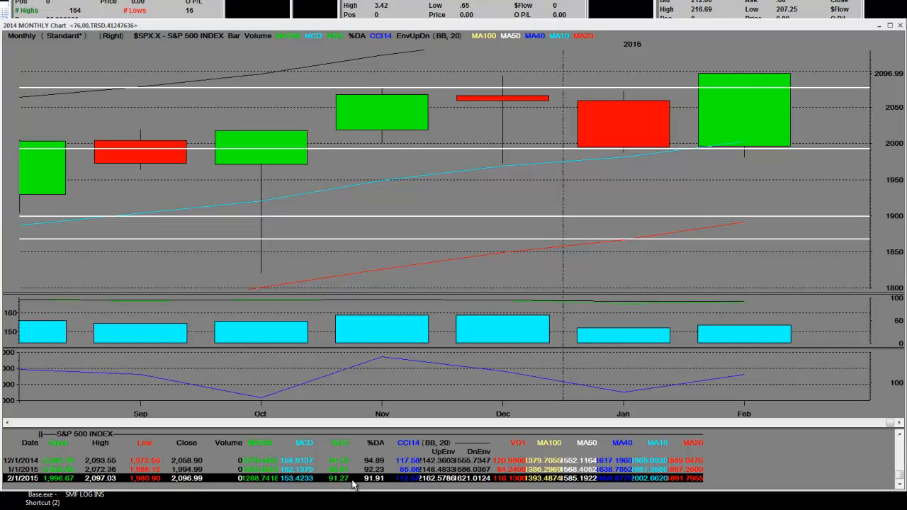
mouse_move(796, 68)
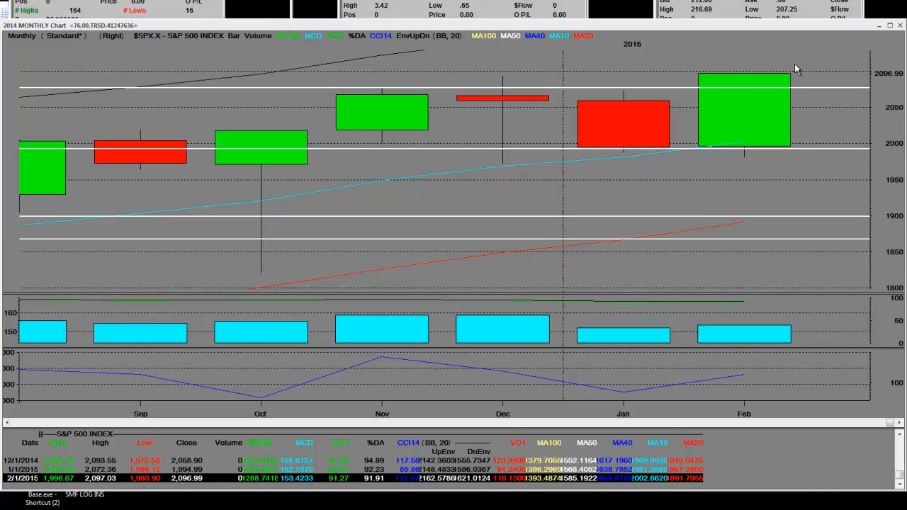
mouse_move(636, 116)
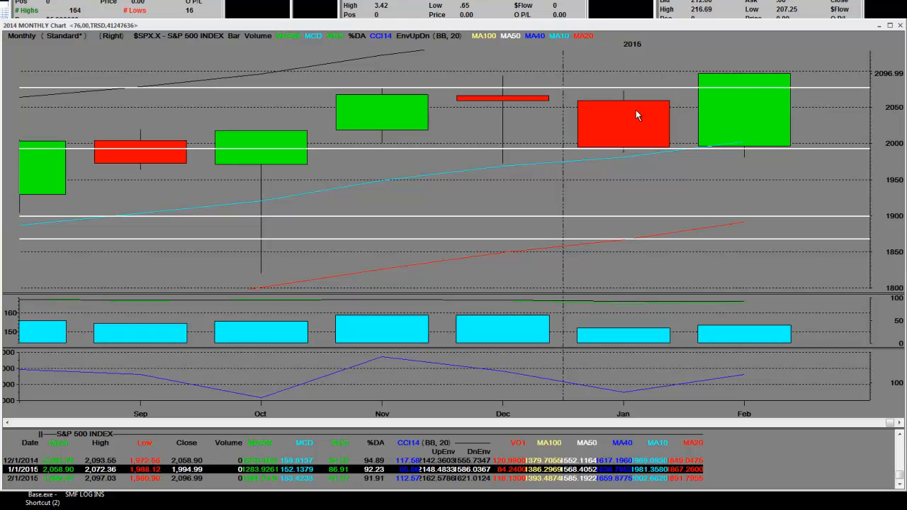
mouse_move(644, 88)
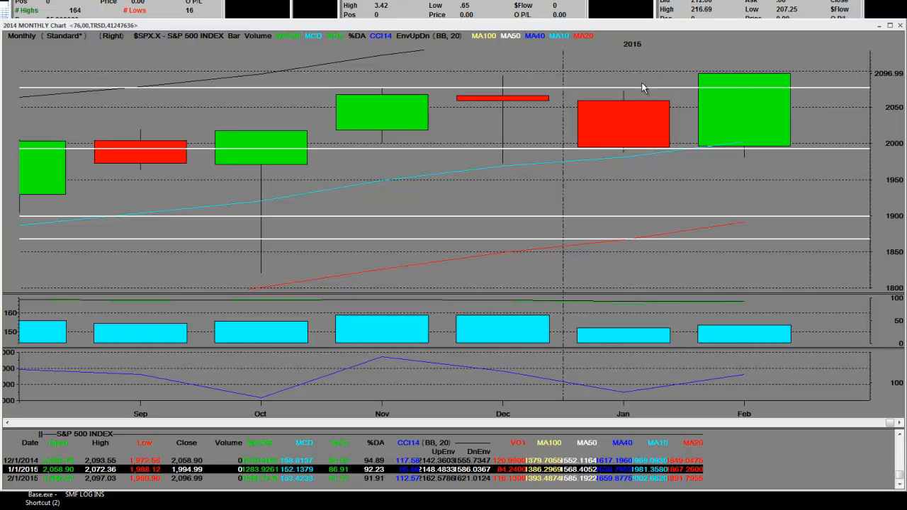
mouse_move(640, 88)
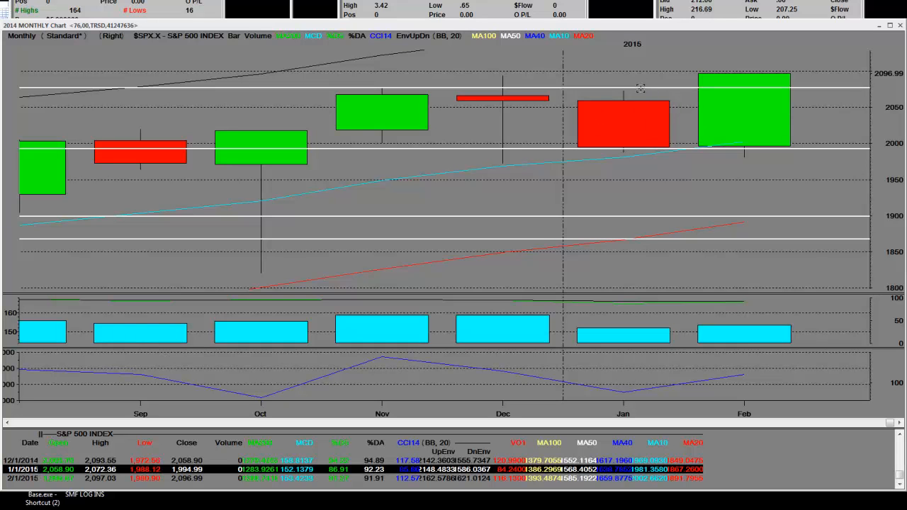
mouse_move(769, 128)
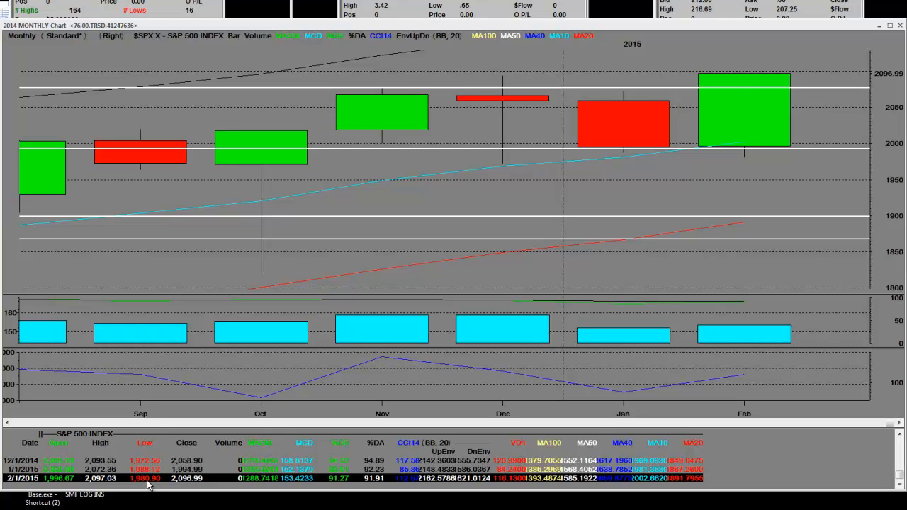
mouse_move(176, 482)
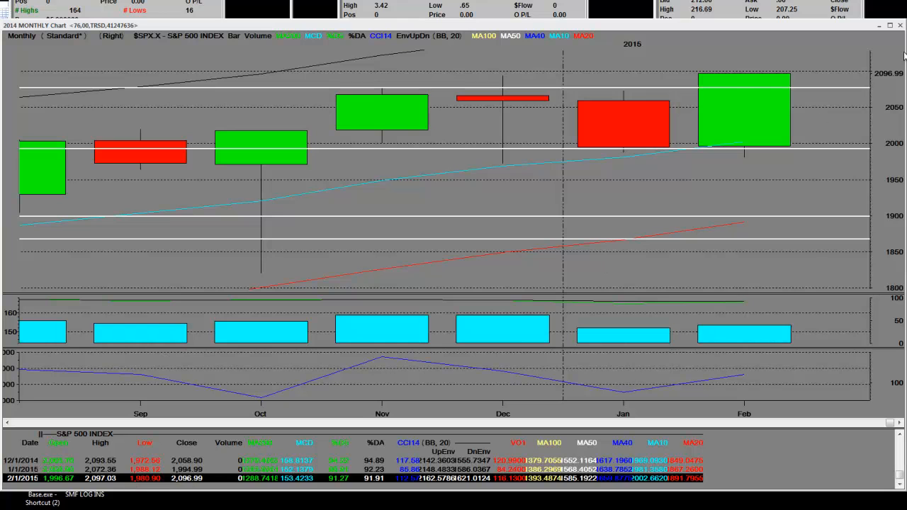
mouse_move(757, 96)
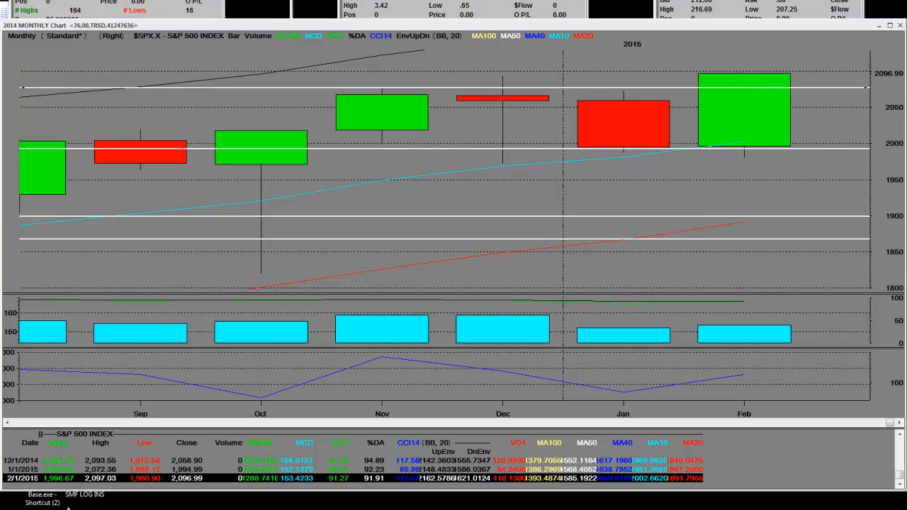
mouse_move(706, 45)
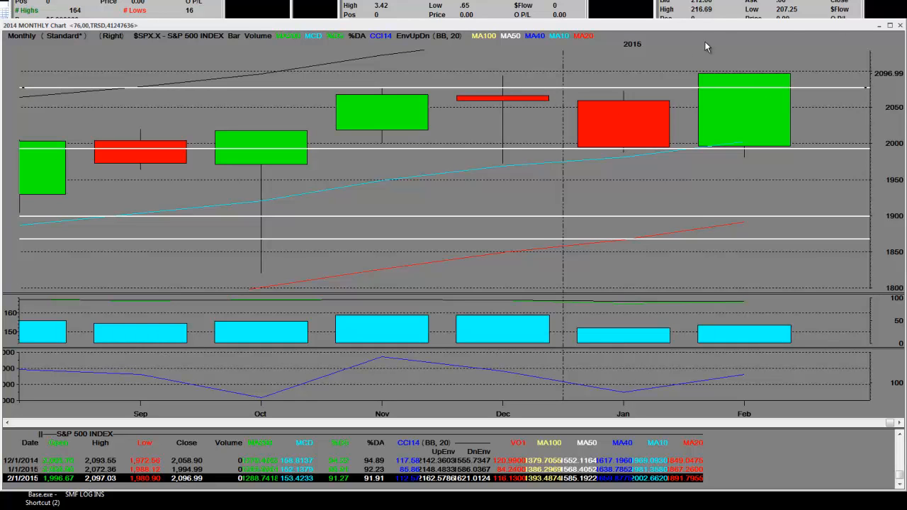
mouse_move(790, 49)
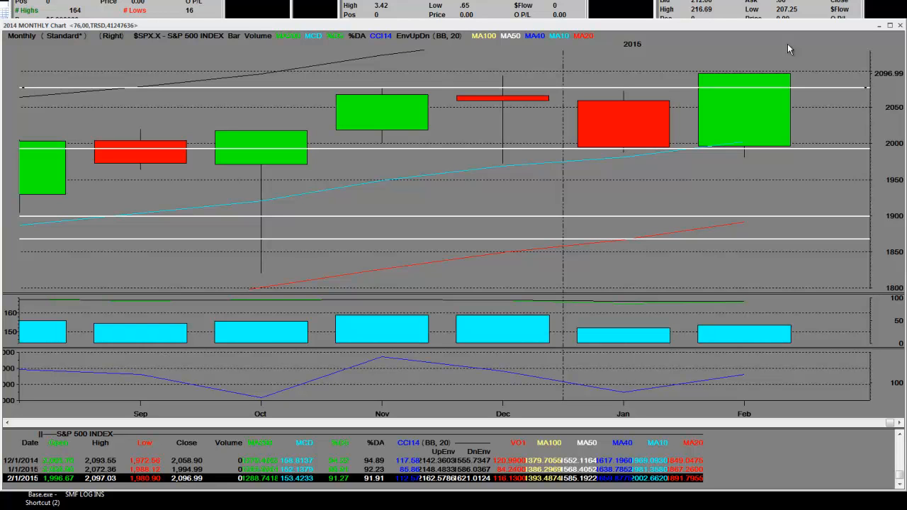
mouse_move(346, 196)
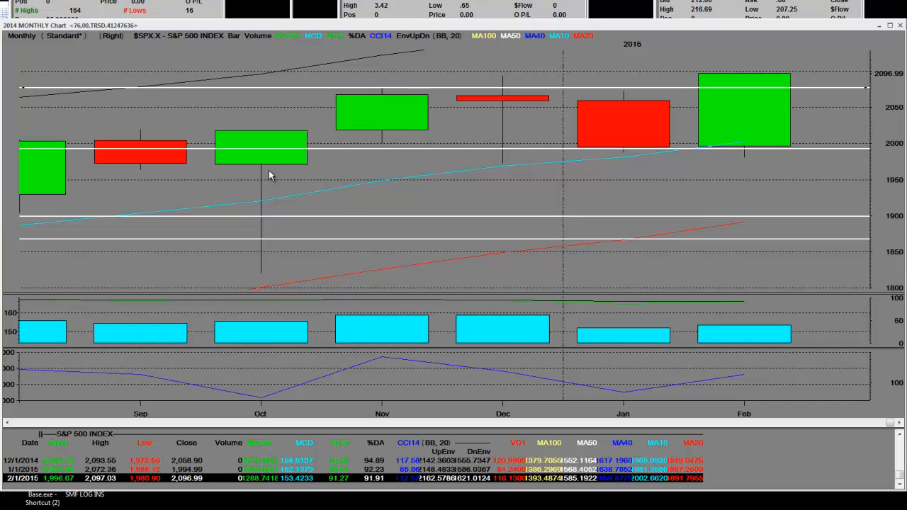
mouse_move(783, 164)
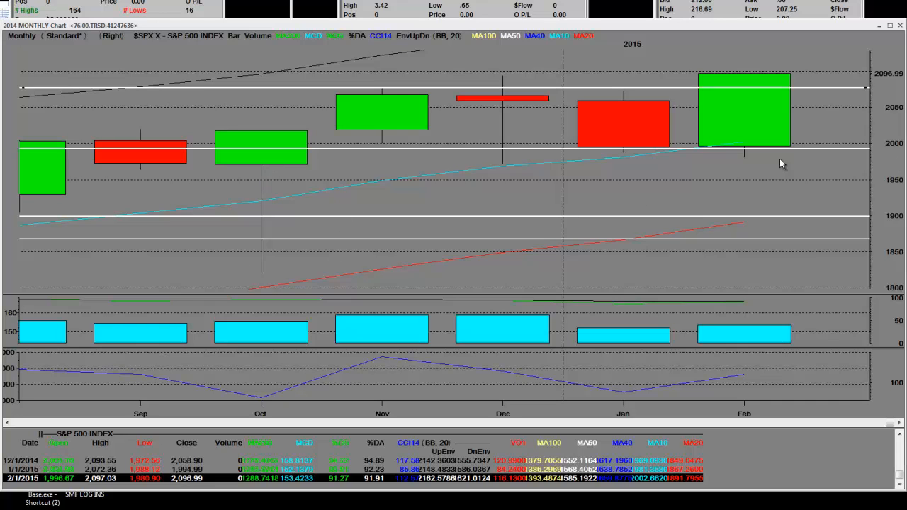
mouse_move(776, 77)
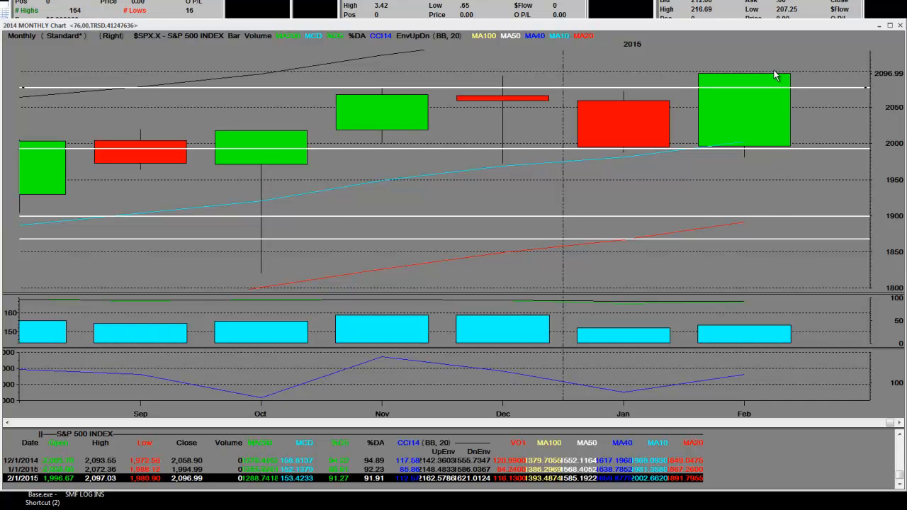
mouse_move(768, 124)
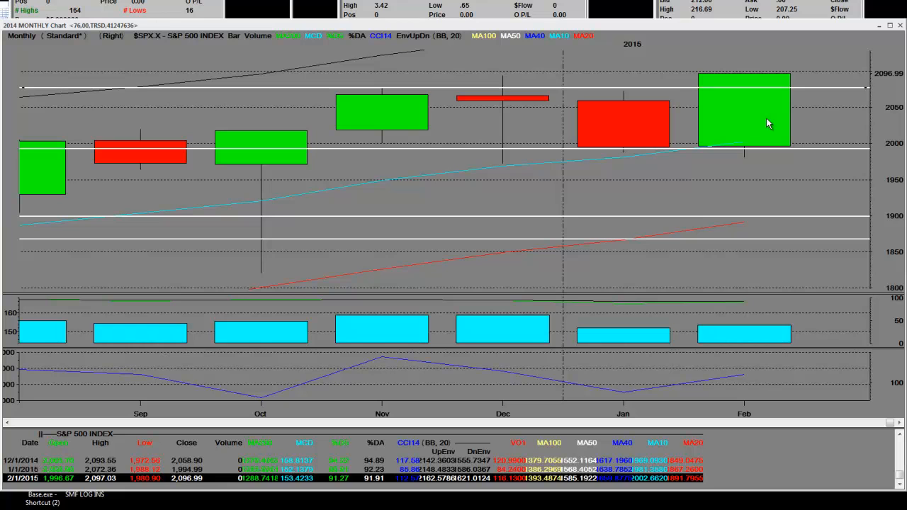
mouse_move(763, 136)
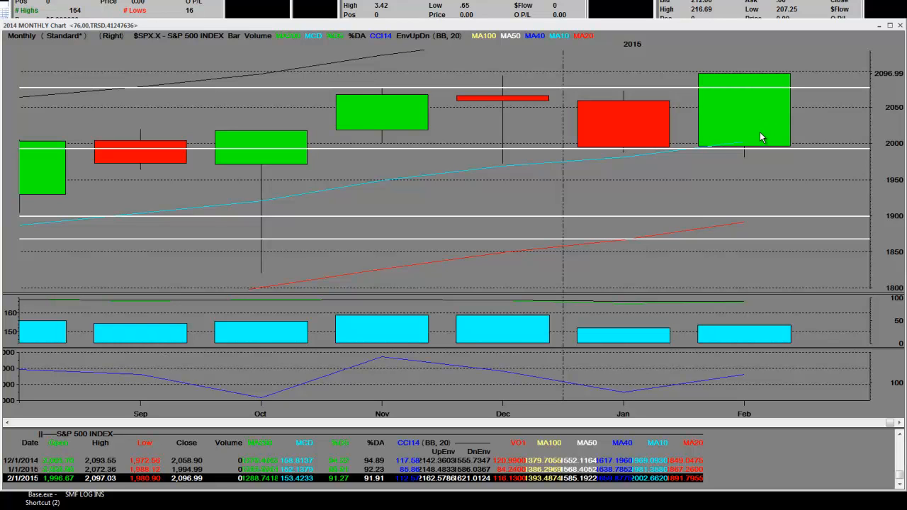
mouse_move(129, 477)
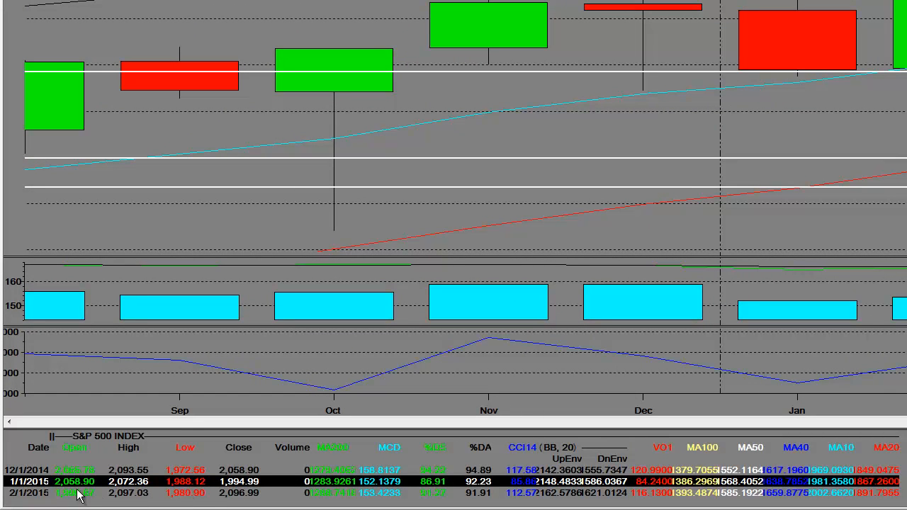
mouse_move(116, 494)
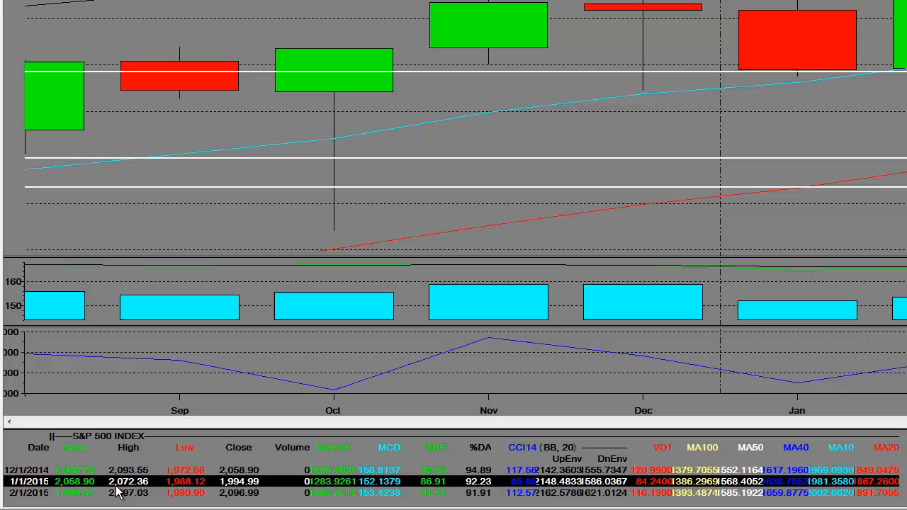
mouse_move(130, 493)
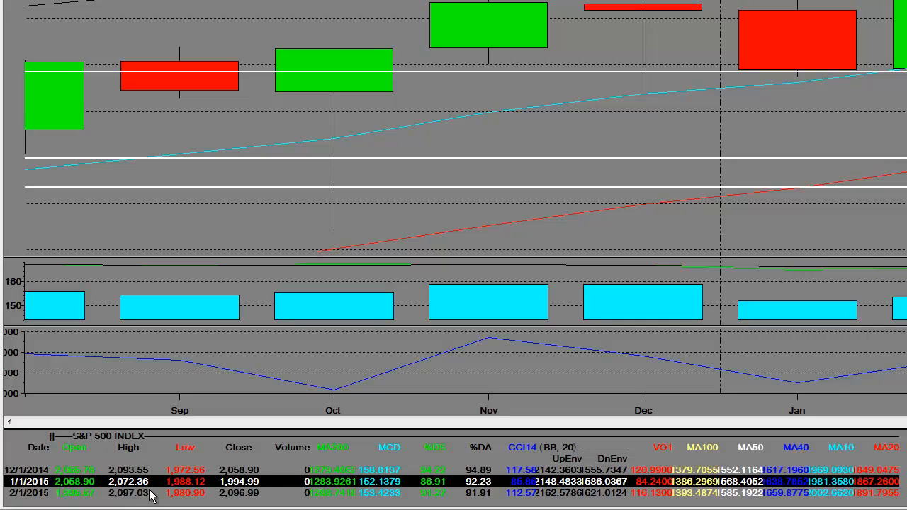
mouse_move(239, 485)
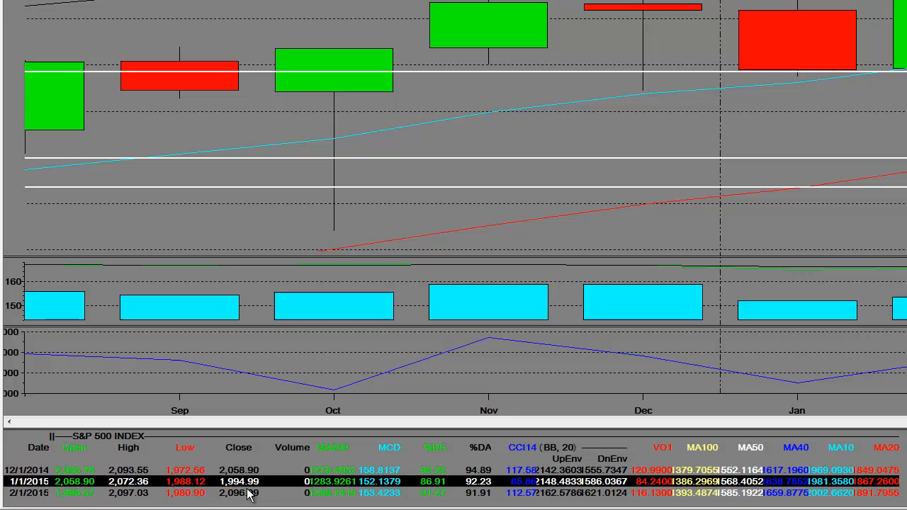
mouse_move(195, 493)
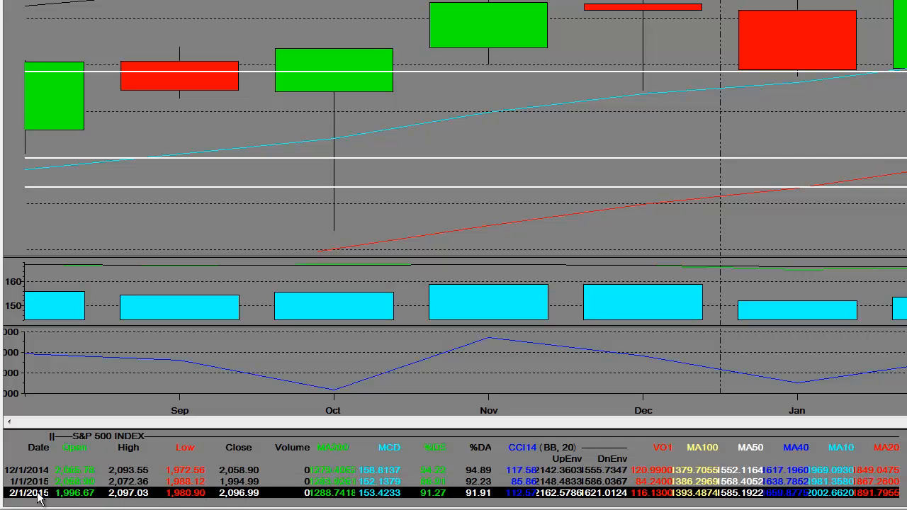
mouse_move(159, 499)
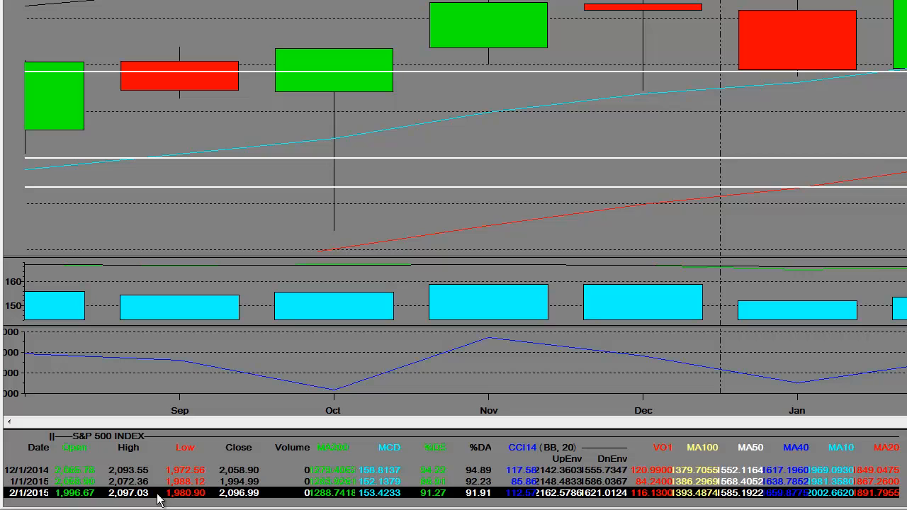
mouse_move(144, 504)
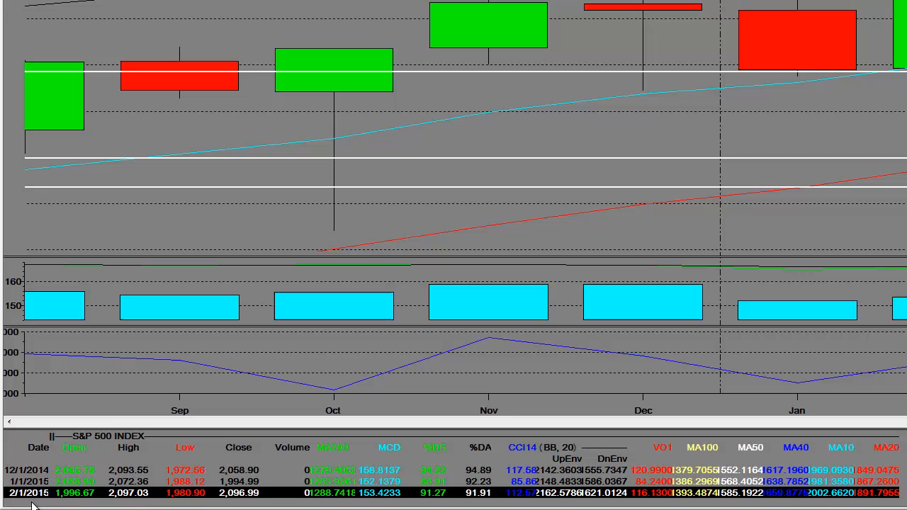
mouse_move(68, 504)
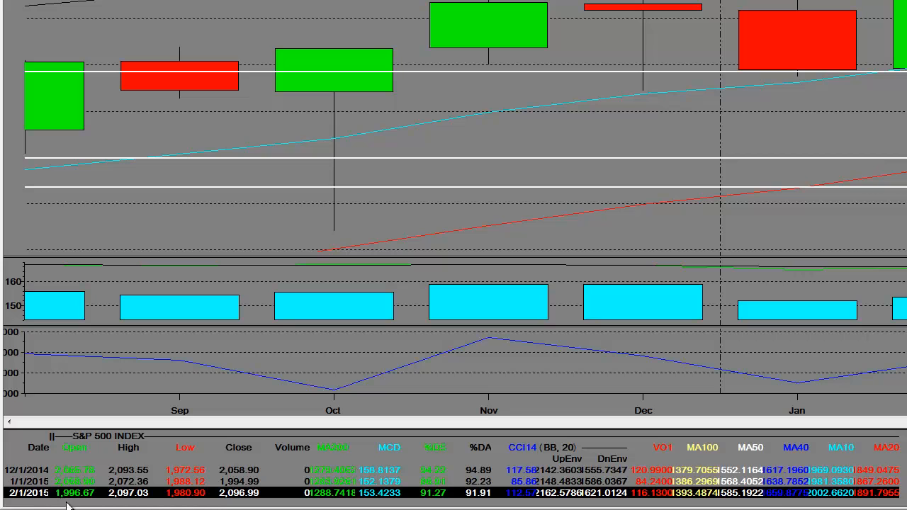
mouse_move(142, 447)
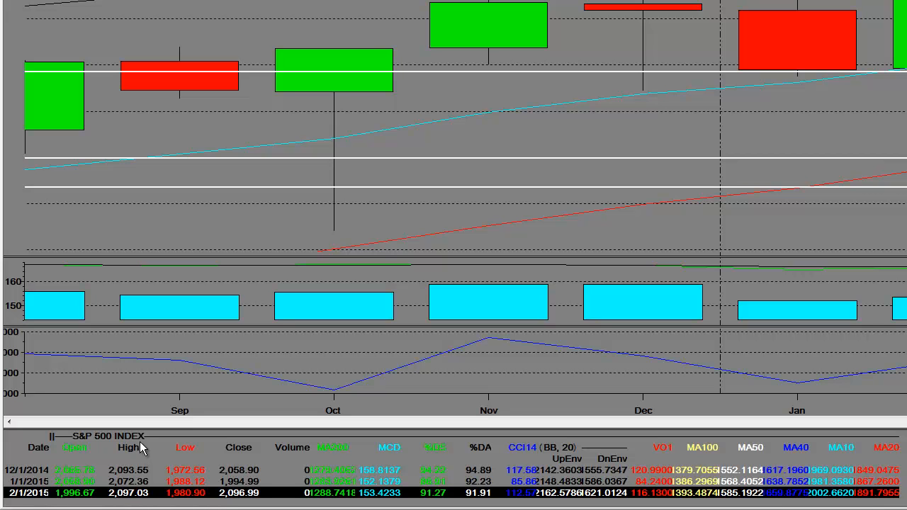
mouse_move(121, 504)
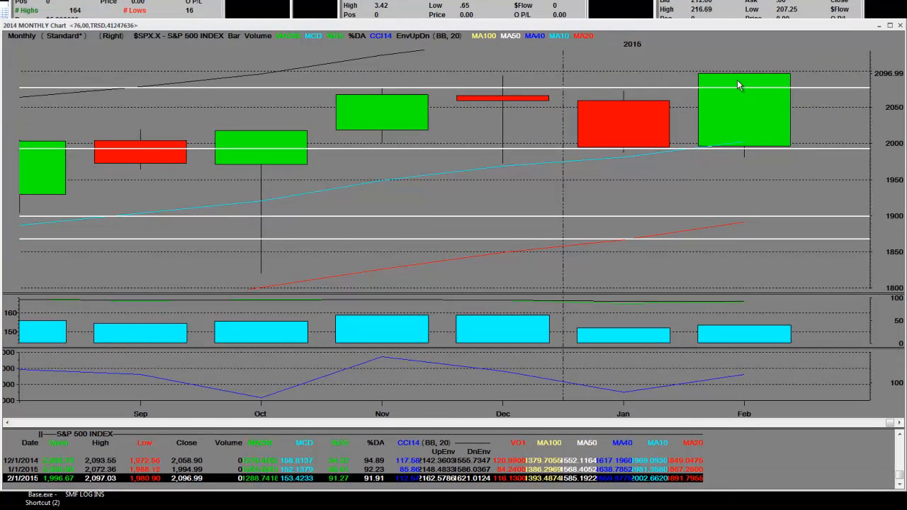
mouse_move(734, 105)
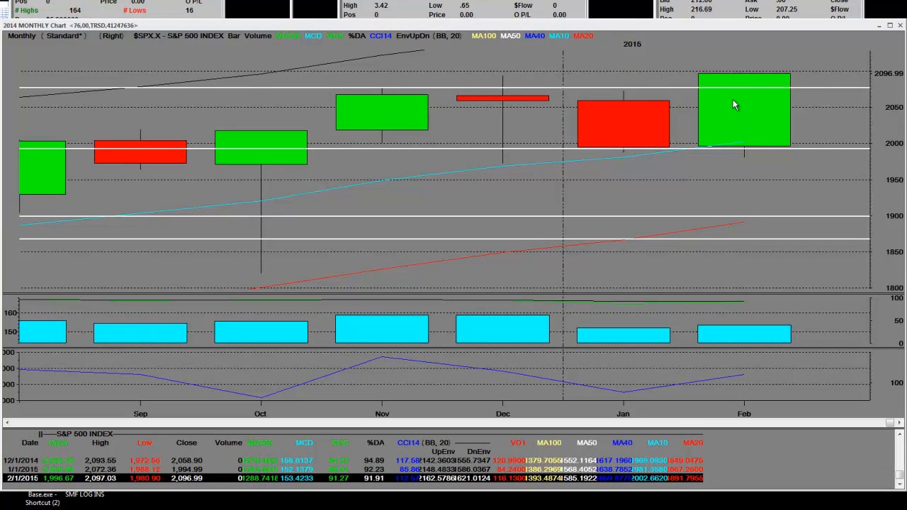
mouse_move(766, 91)
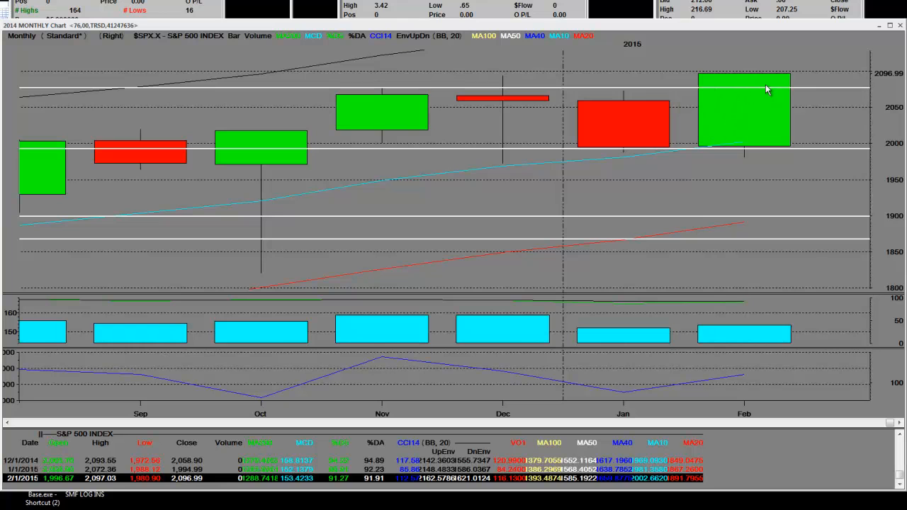
mouse_move(739, 297)
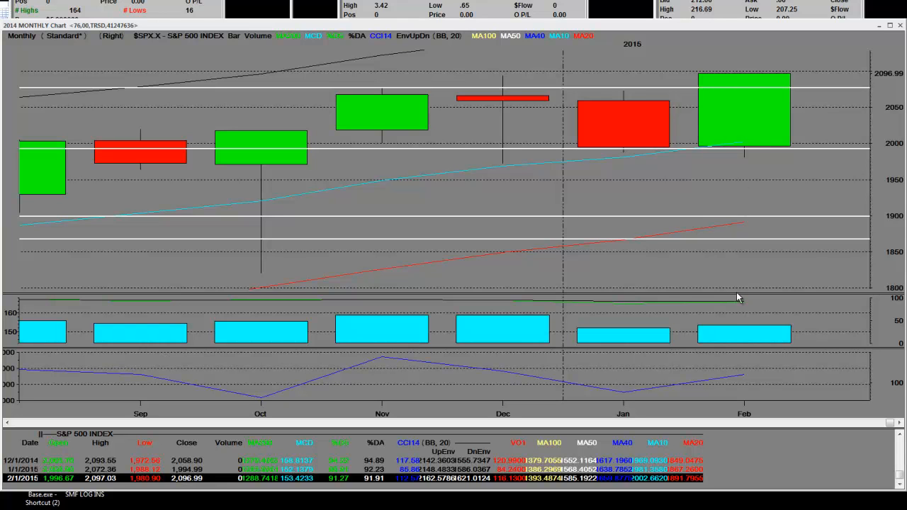
mouse_move(720, 347)
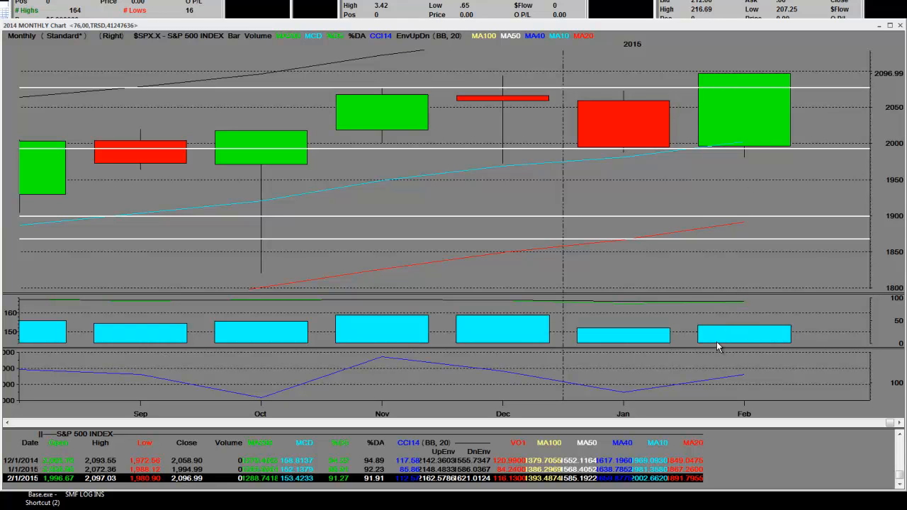
mouse_move(777, 155)
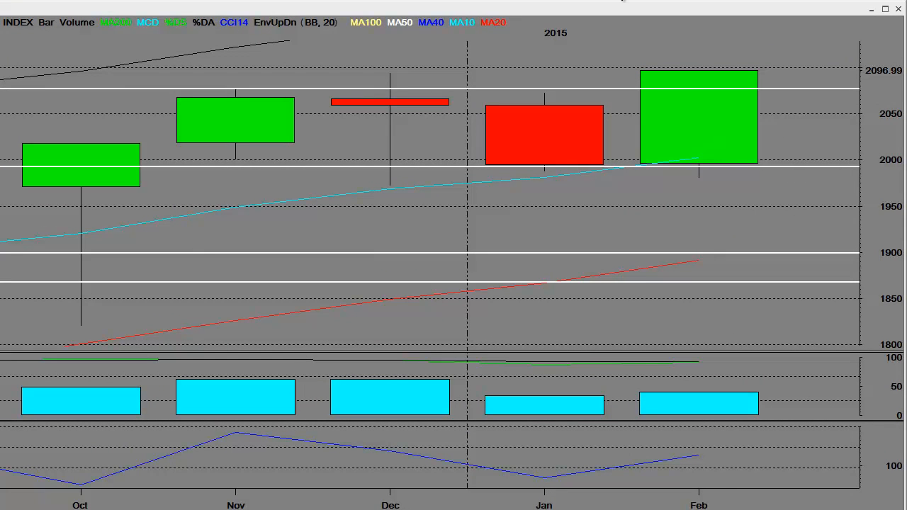
mouse_move(558, 121)
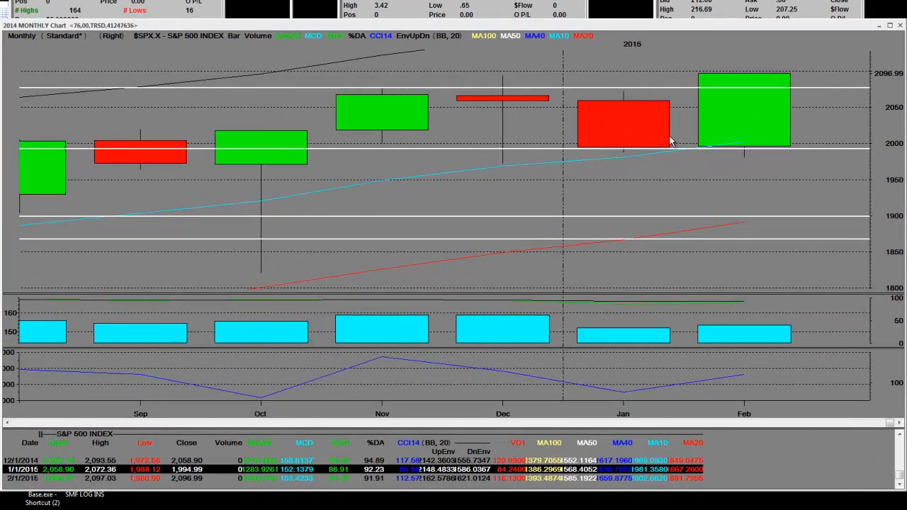
mouse_move(753, 140)
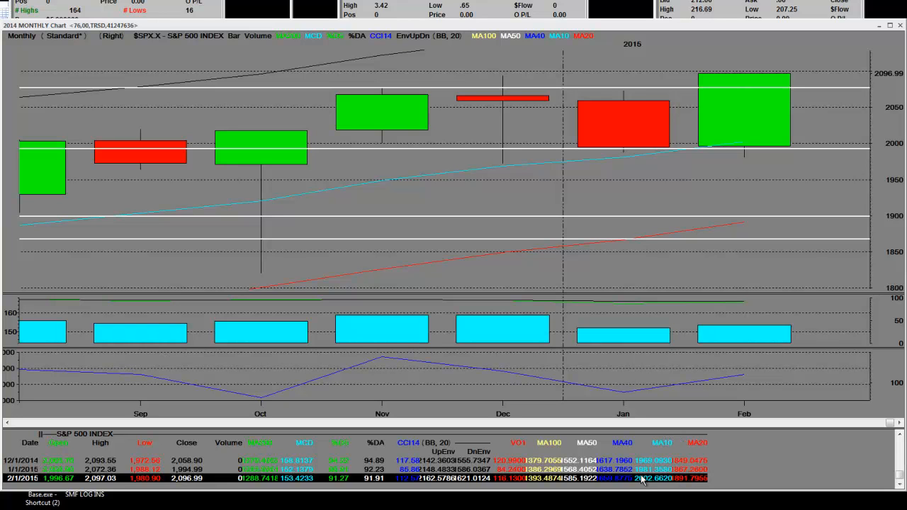
mouse_move(655, 487)
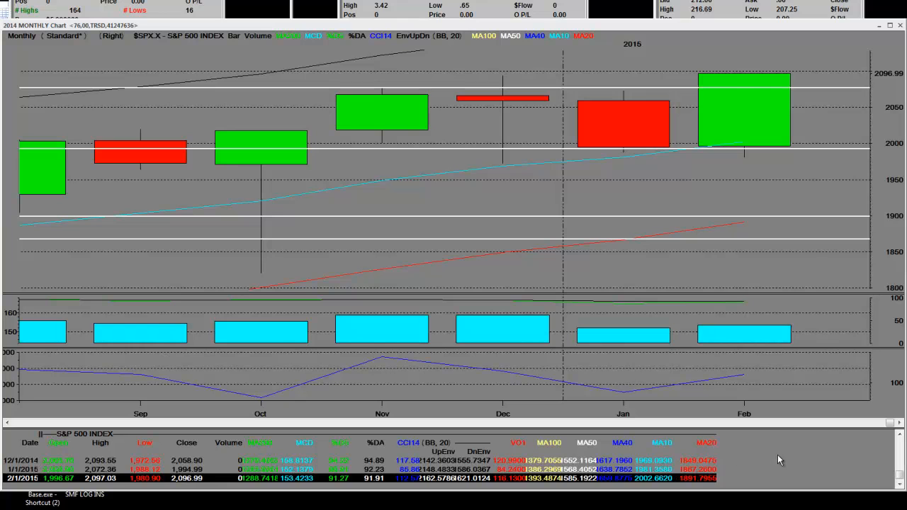
mouse_move(754, 241)
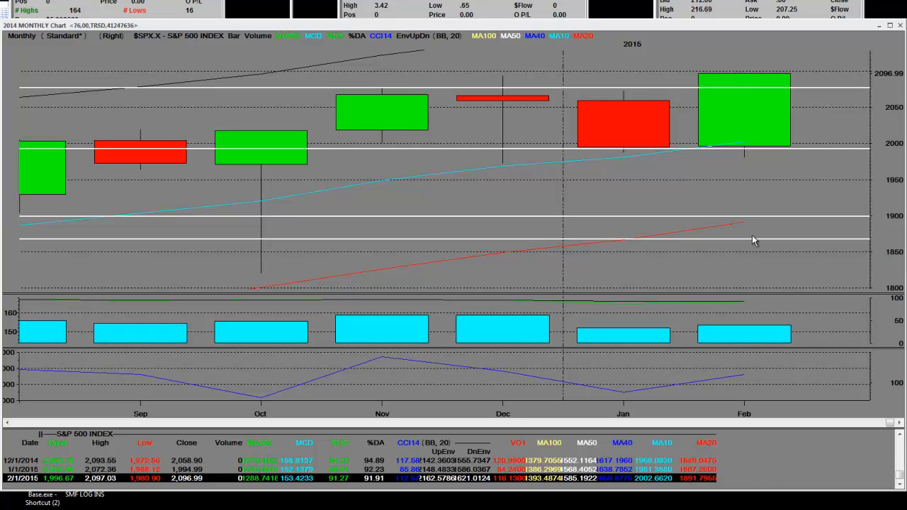
mouse_move(722, 241)
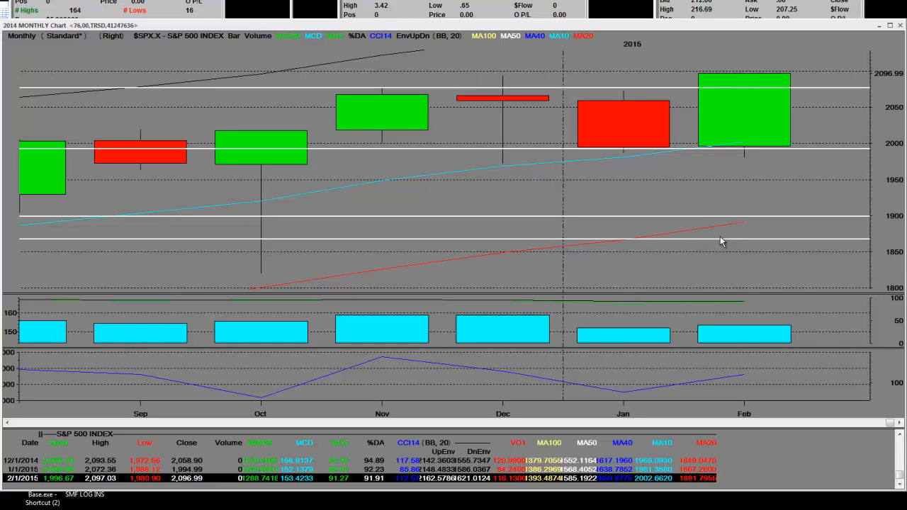
mouse_move(278, 278)
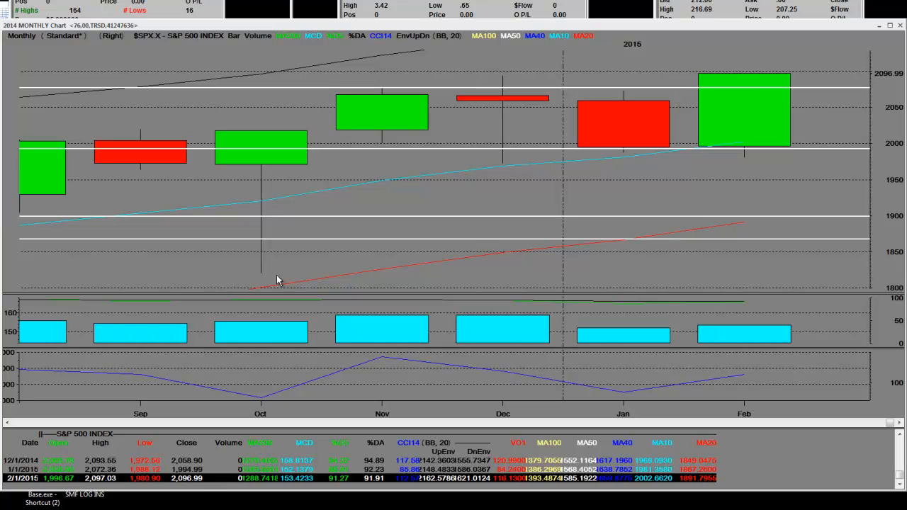
mouse_move(262, 282)
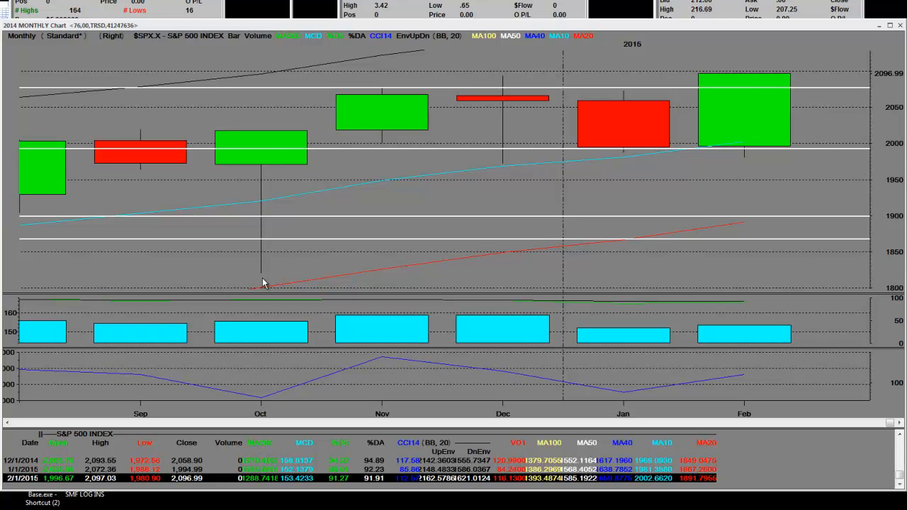
mouse_move(284, 213)
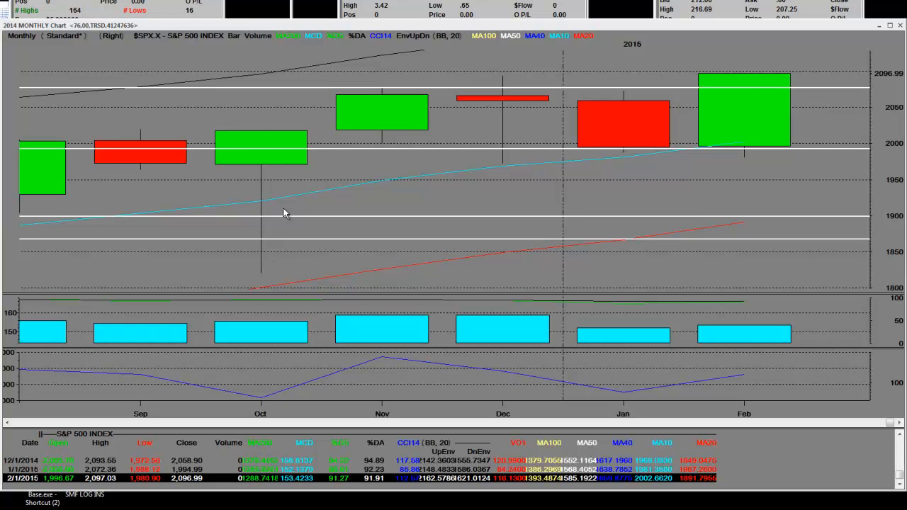
mouse_move(754, 150)
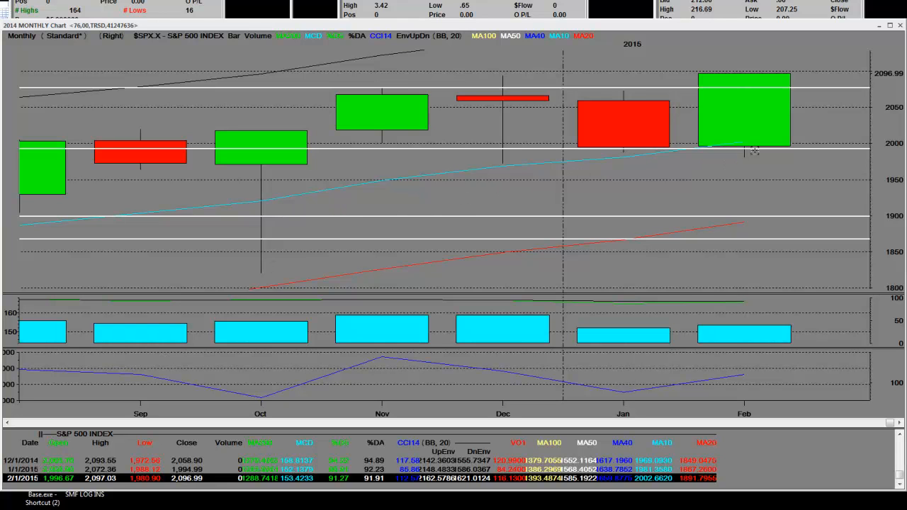
mouse_move(170, 278)
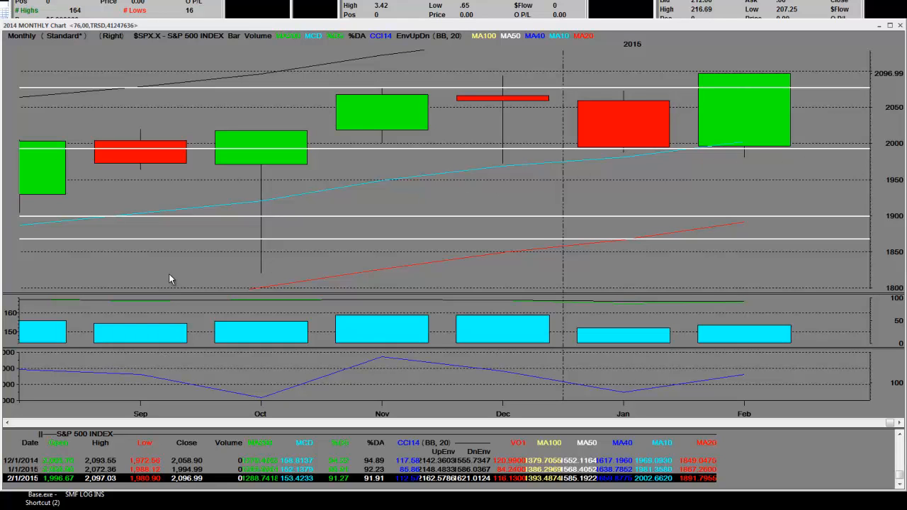
mouse_move(737, 231)
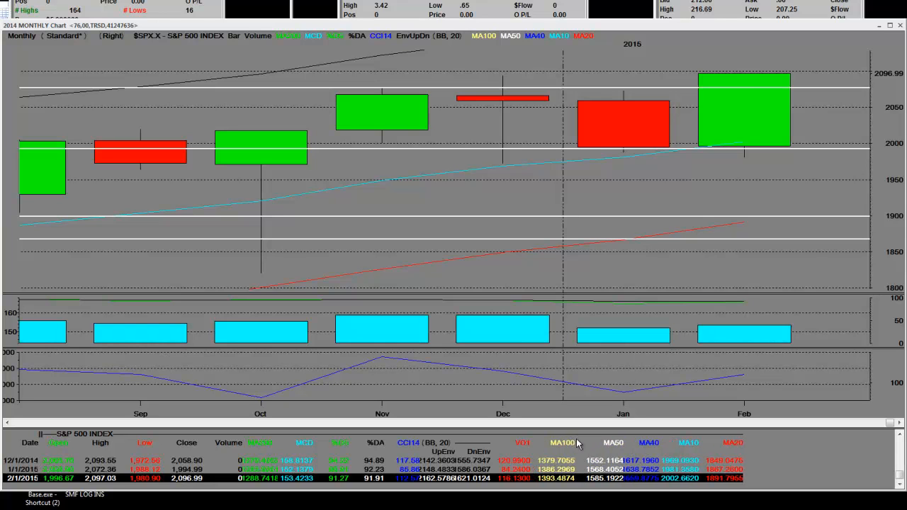
mouse_move(521, 468)
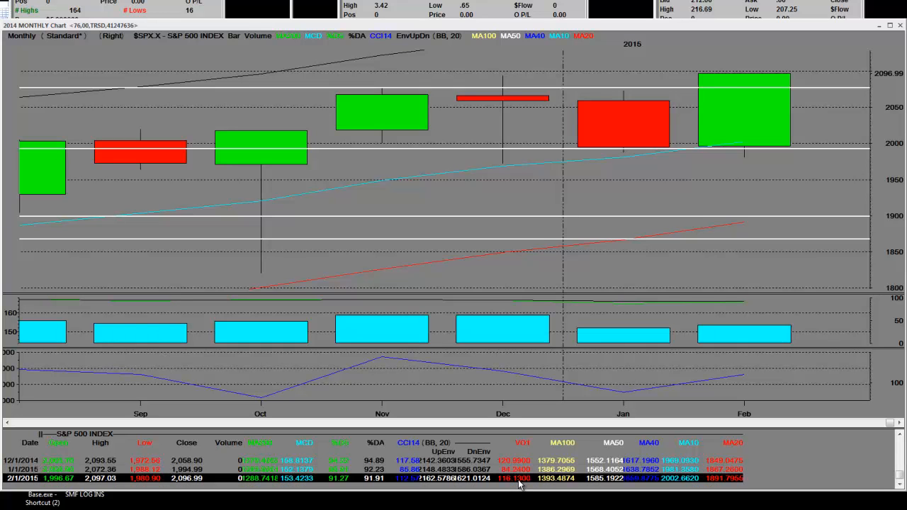
mouse_move(513, 482)
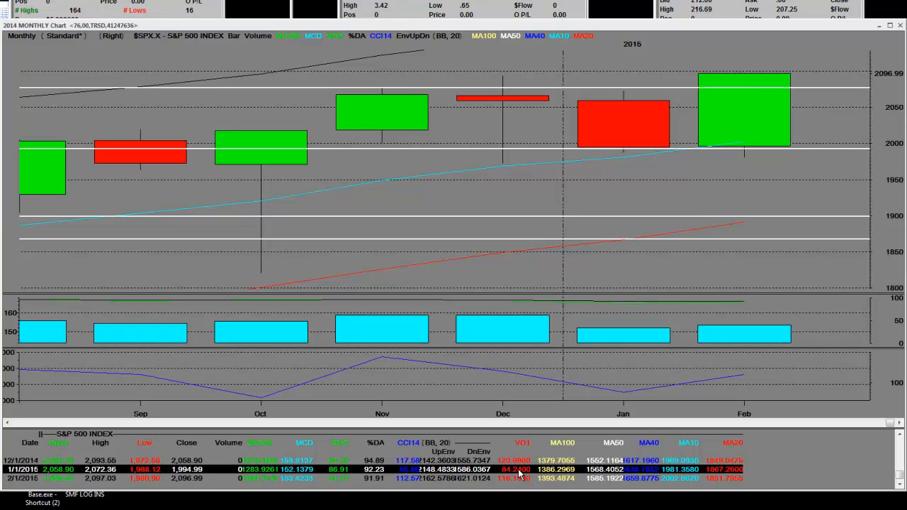
mouse_move(635, 101)
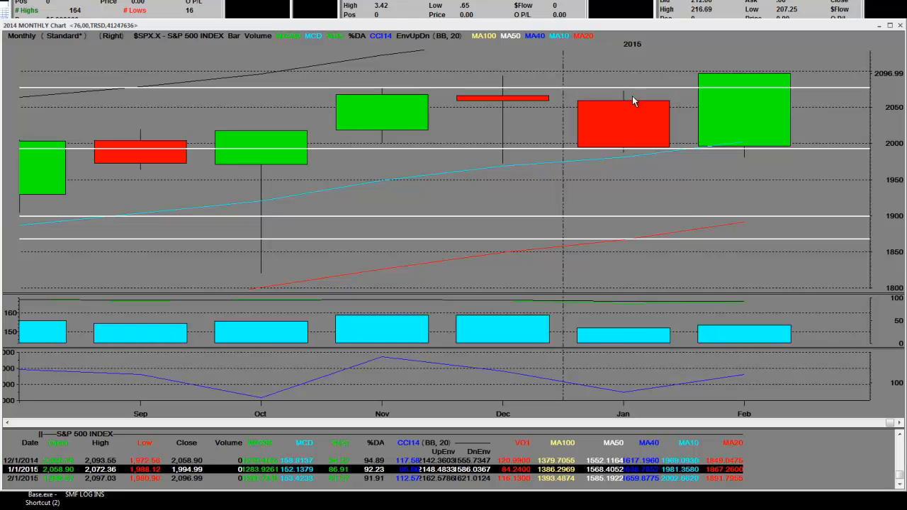
mouse_move(730, 106)
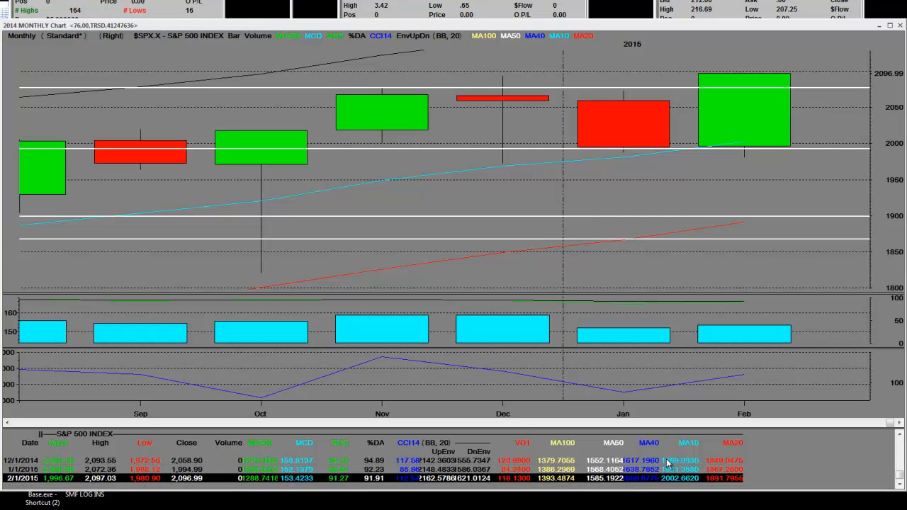
mouse_move(748, 470)
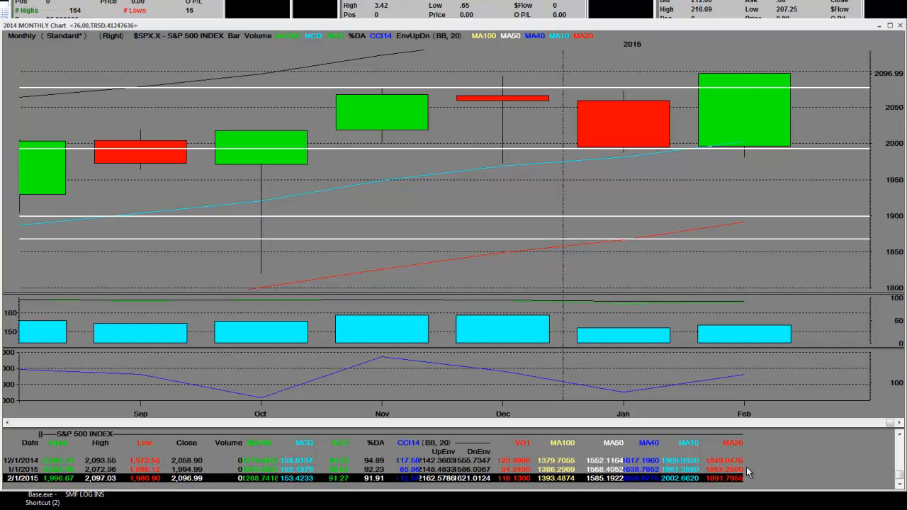
mouse_move(783, 178)
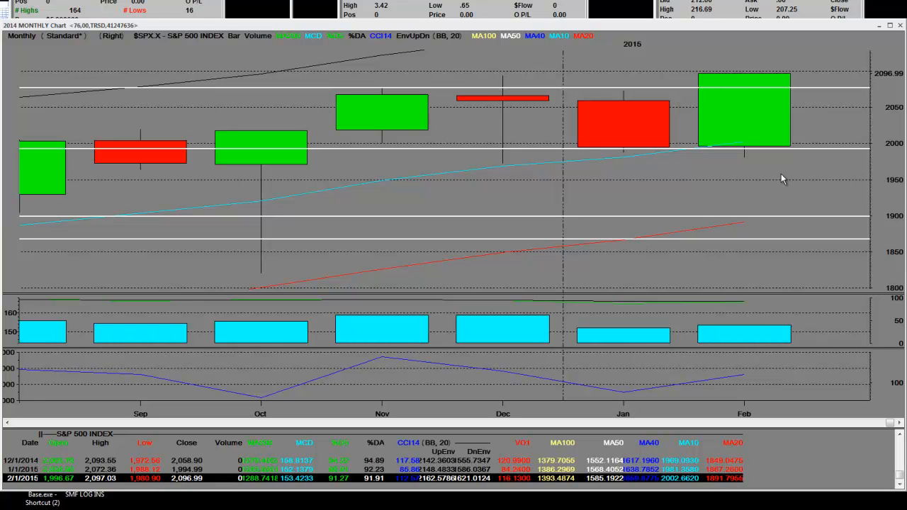
mouse_move(723, 146)
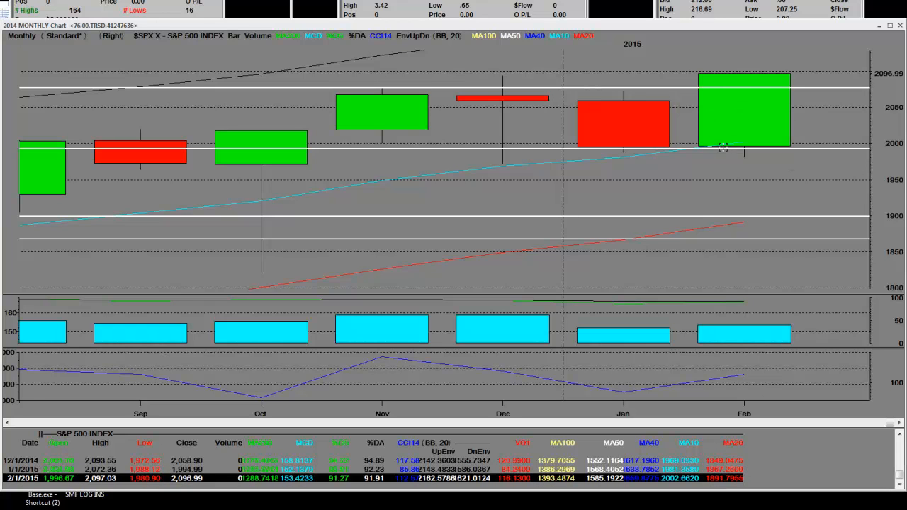
mouse_move(697, 150)
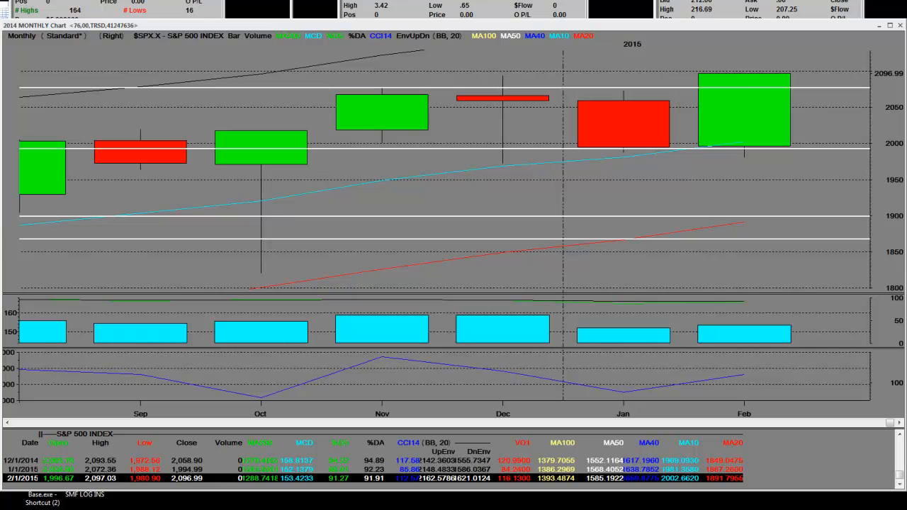
mouse_move(616, 267)
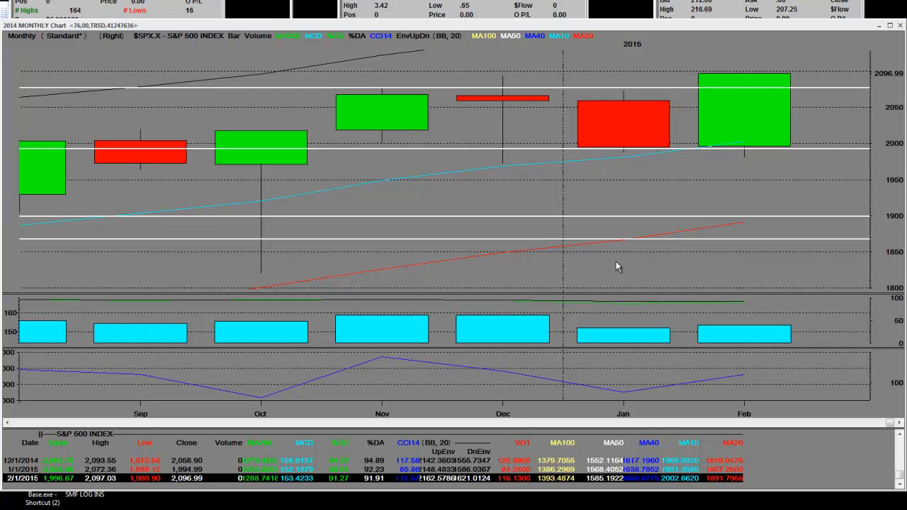